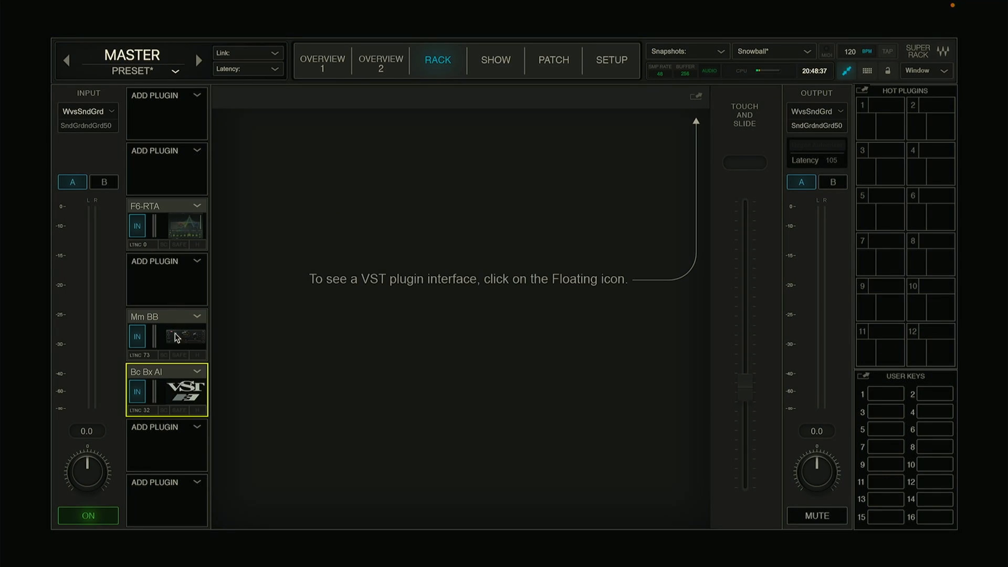
- Show the BB Tubes plugin interface from the MASTER rack's Mm BB slot
{"action": "left_click", "coordinate": [166, 335]}
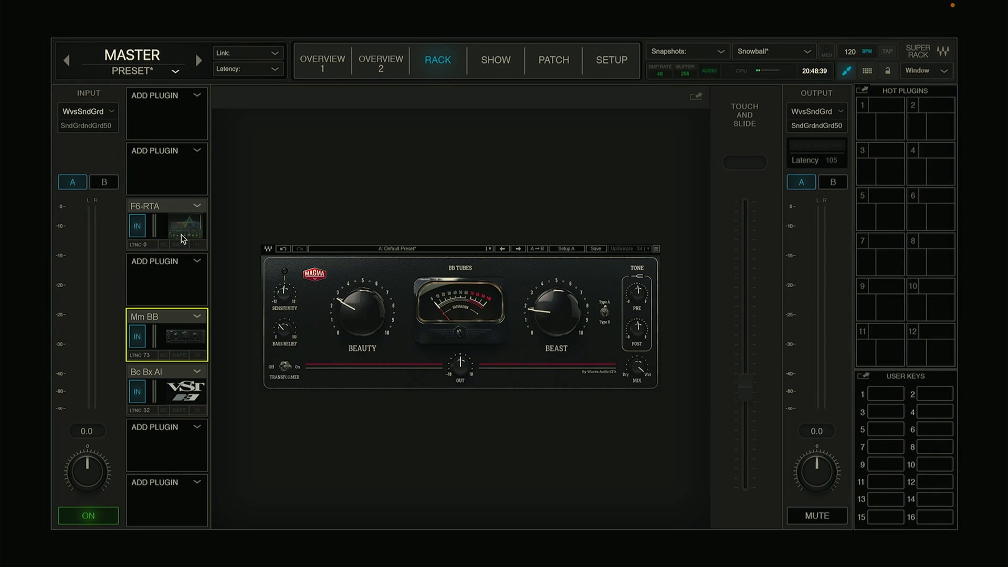
{"action": "left_click", "coordinate": [322, 60]}
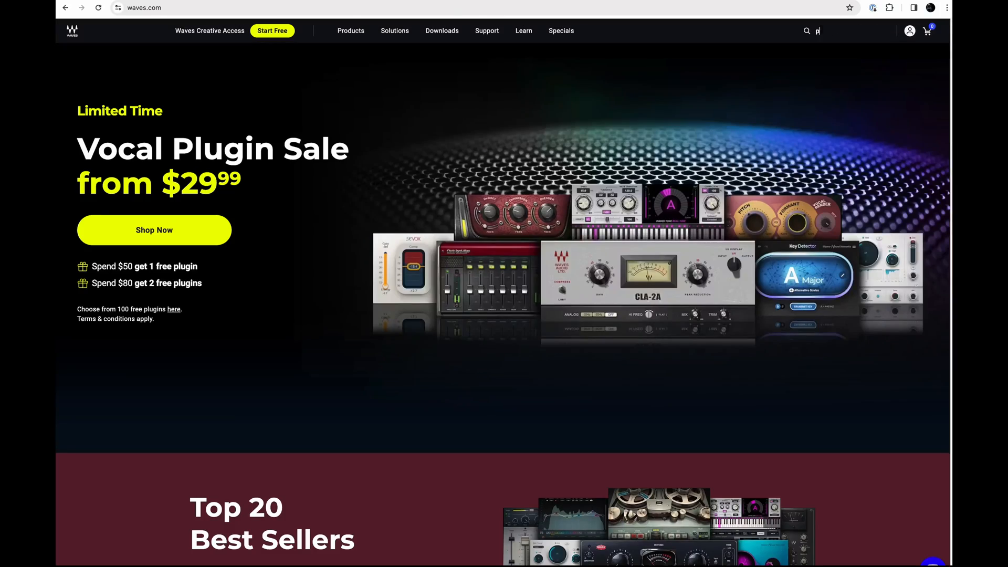
- Search waves.com for 'performer' and add SuperRack Performer ($99) to the cart
{"action": "type", "text": "erfor"}
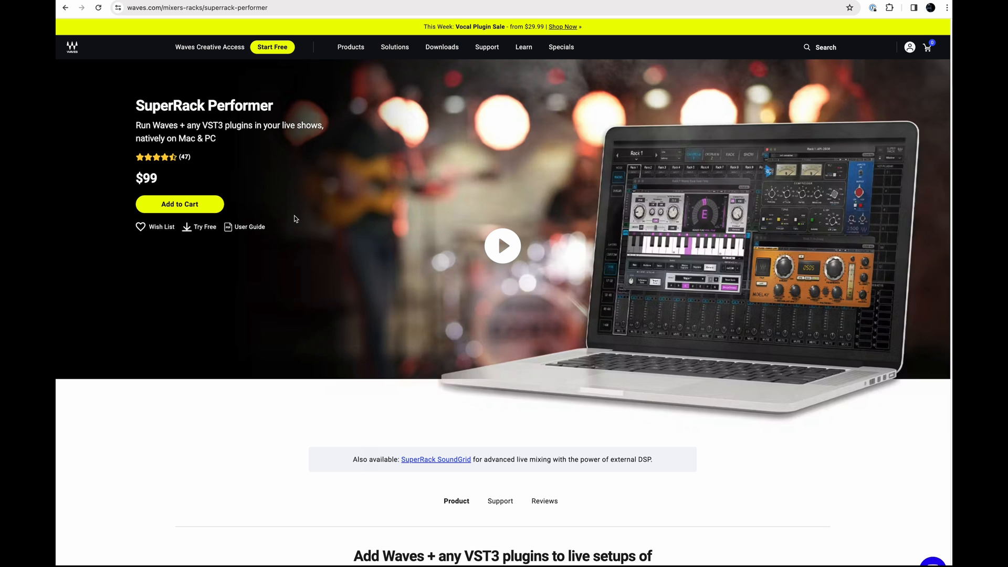
{"action": "left_click", "coordinate": [180, 204]}
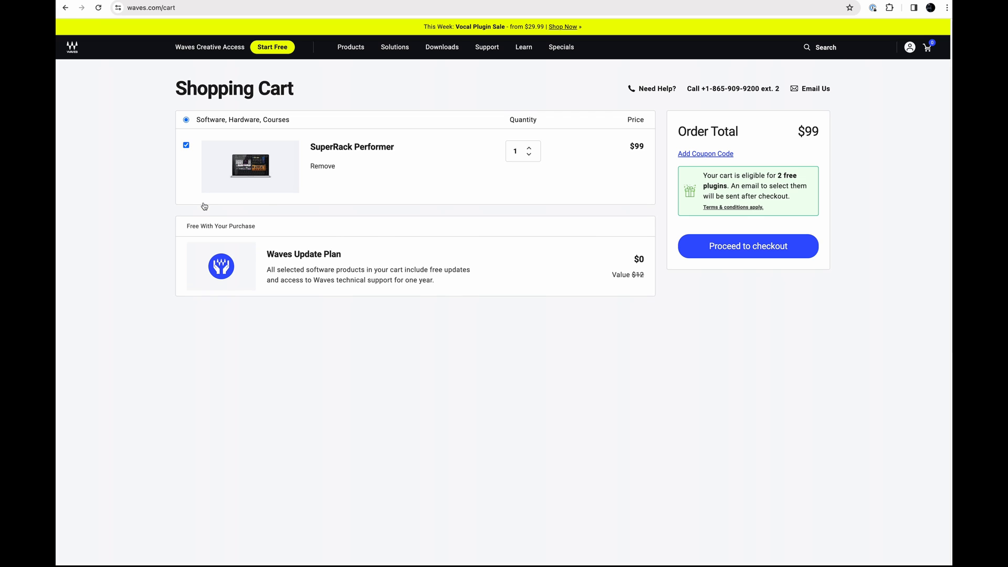
{"action": "mouse_move", "coordinate": [698, 250]}
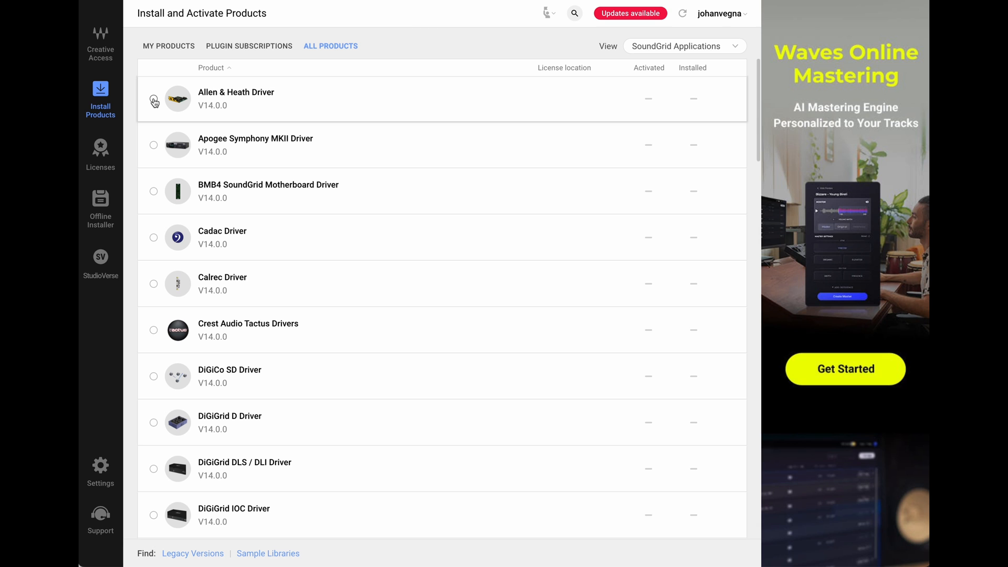
- Tick Allen & Heath Driver, SoundGrid v14 driver and SuperRack Performer for installation
{"action": "left_click", "coordinate": [154, 102]}
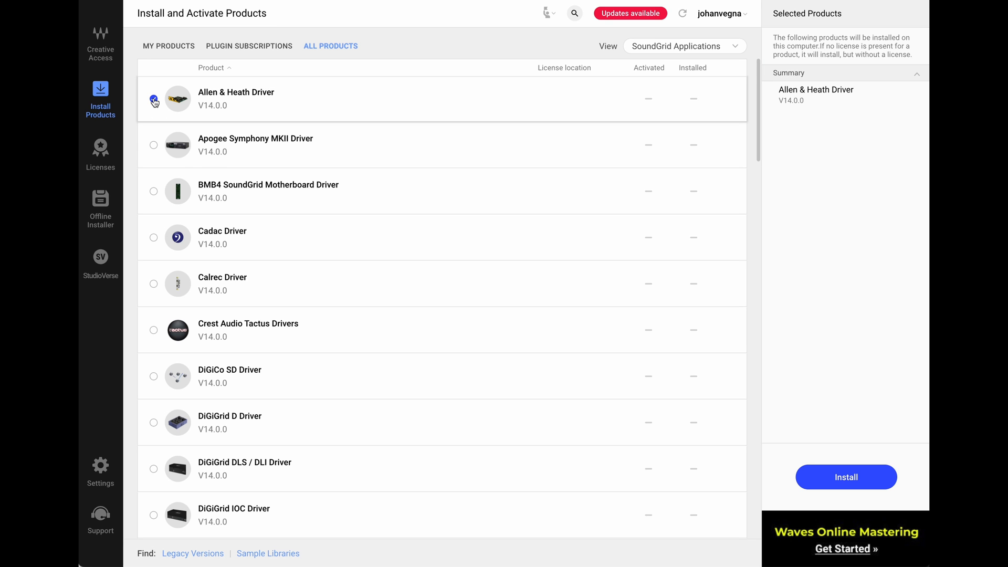
{"action": "scroll", "scroll_direction": "down", "scroll_amount": 3}
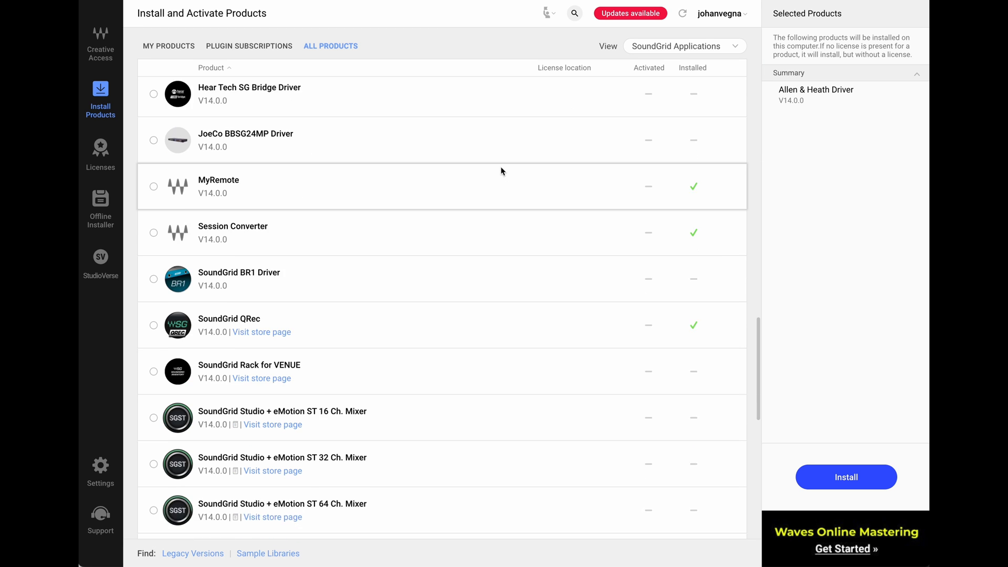
{"action": "scroll", "scroll_direction": "down", "scroll_amount": 3}
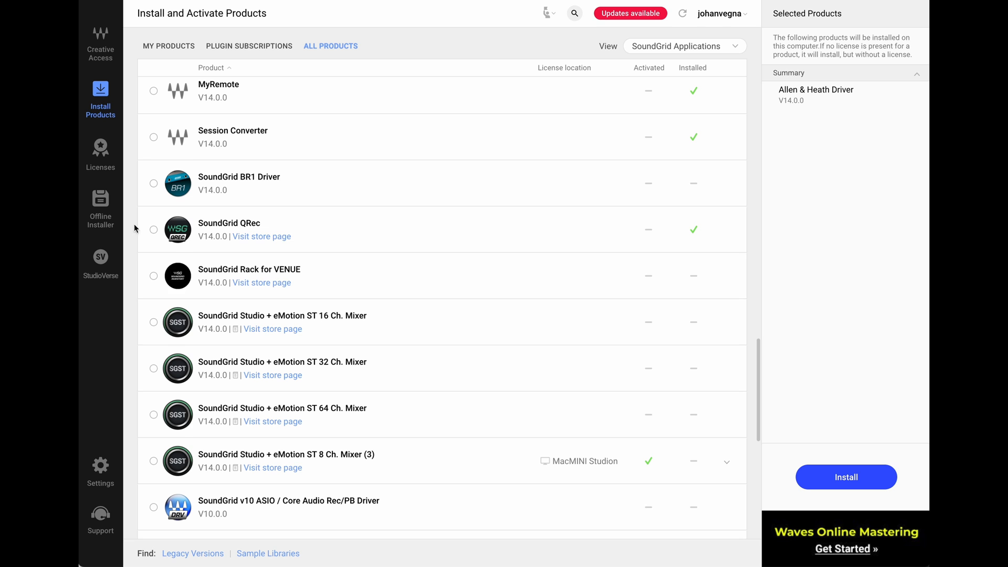
{"action": "scroll", "scroll_direction": "down", "scroll_amount": 3}
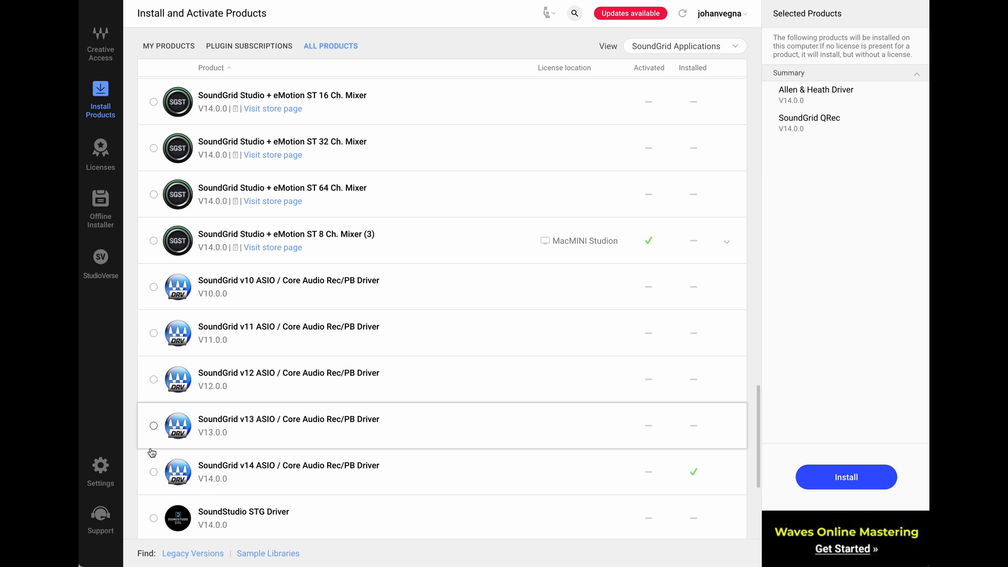
{"action": "left_click", "coordinate": [153, 473]}
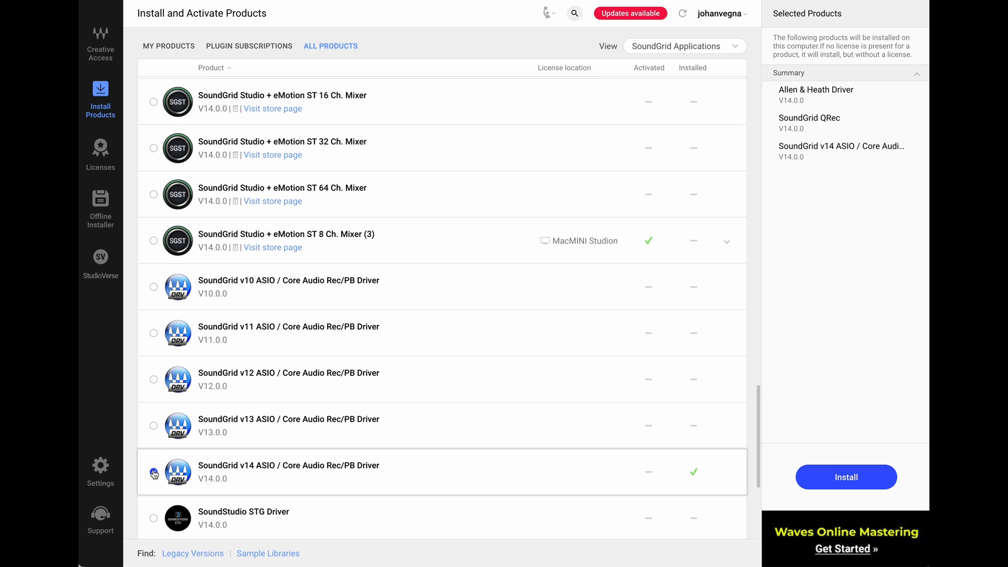
{"action": "scroll", "scroll_direction": "down", "scroll_amount": 3}
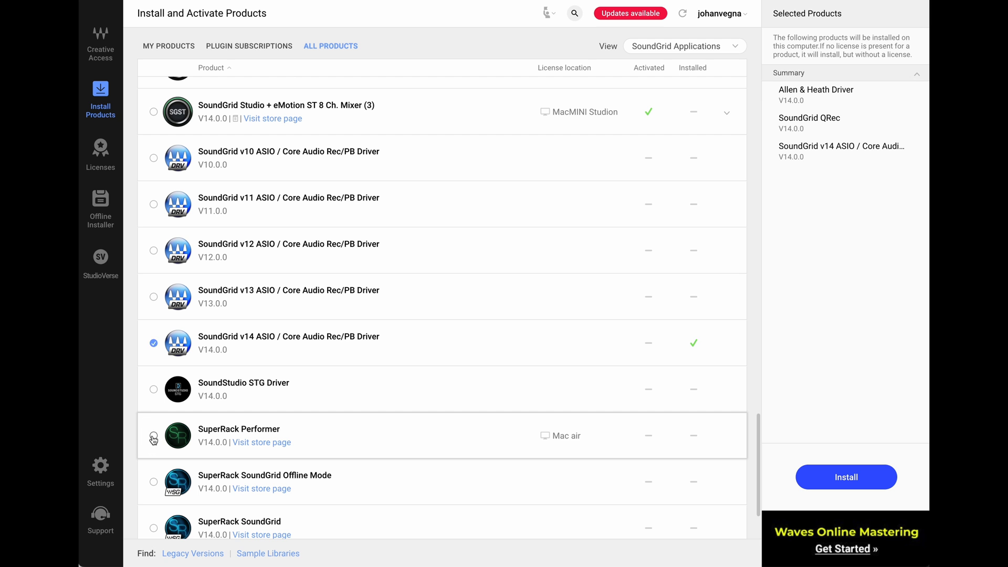
{"action": "left_click", "coordinate": [153, 438]}
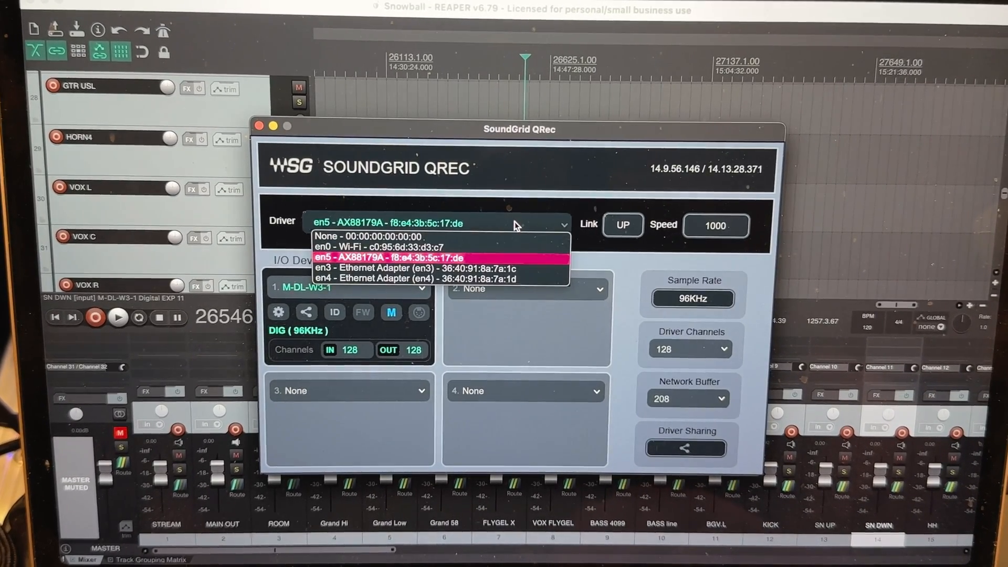
- Set QRec driver to en5 AX88179A, device M-DL-W3-1, network buffer 208
{"action": "left_click", "coordinate": [388, 257]}
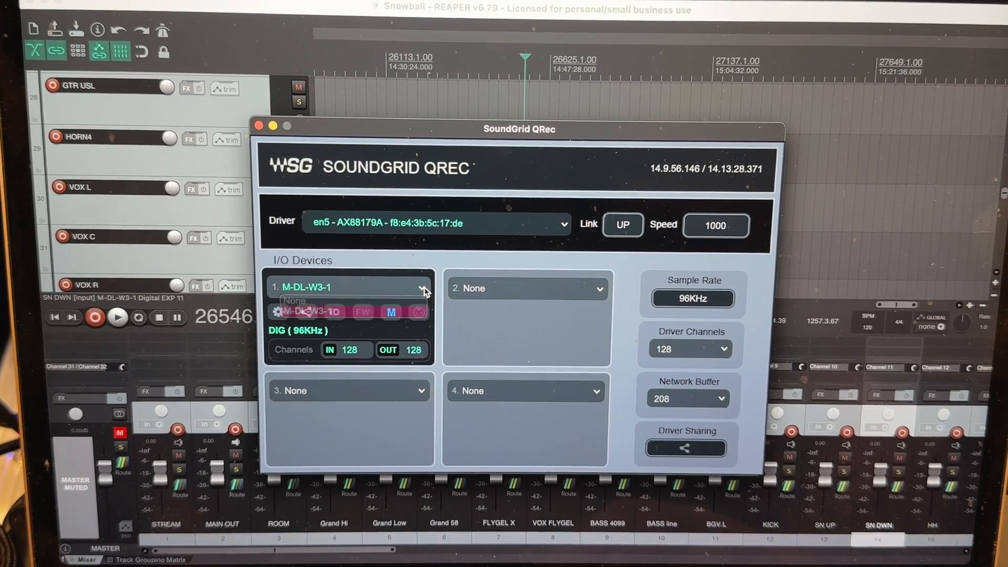
{"action": "left_click", "coordinate": [422, 287]}
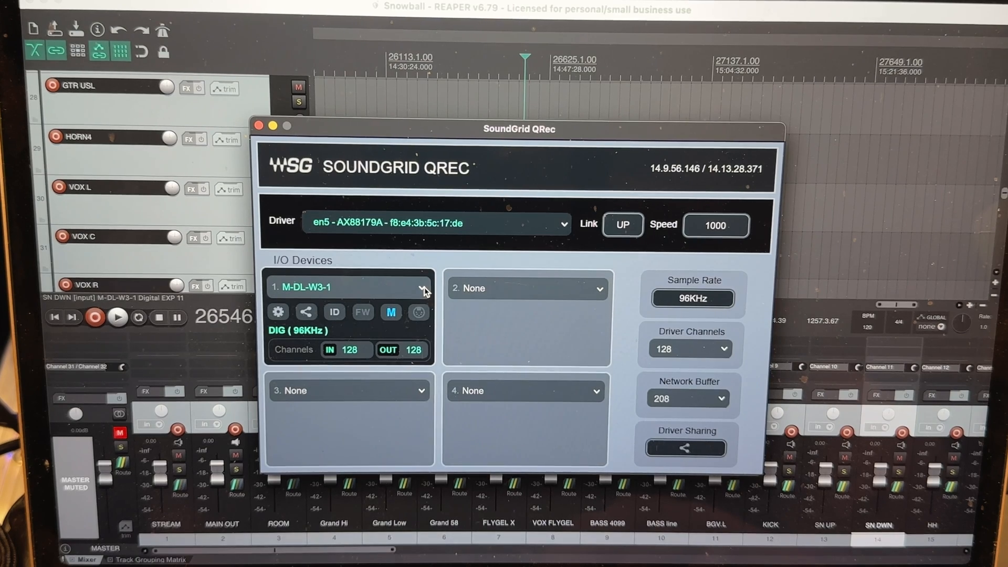
{"action": "mouse_move", "coordinate": [646, 413]}
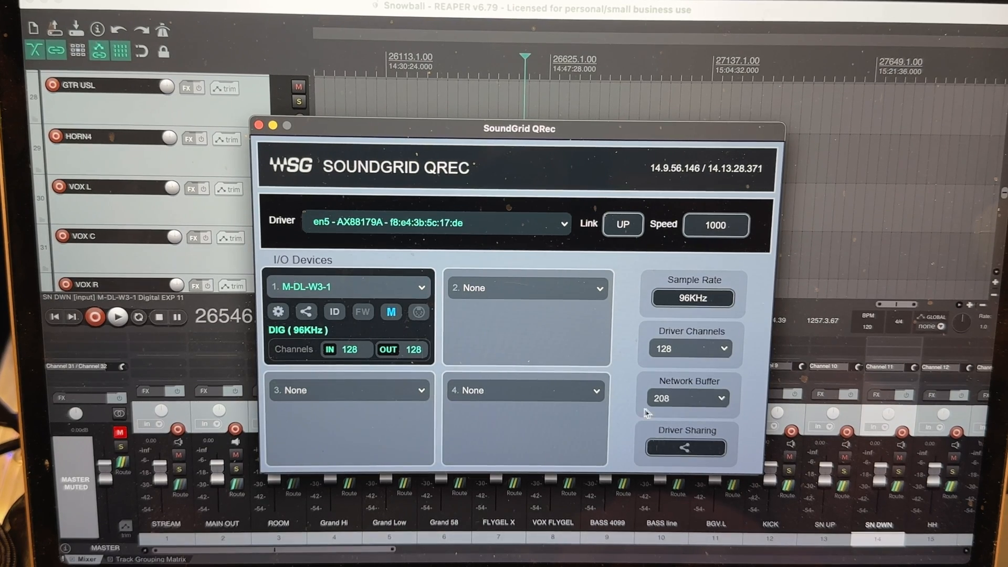
{"action": "left_click", "coordinate": [688, 397]}
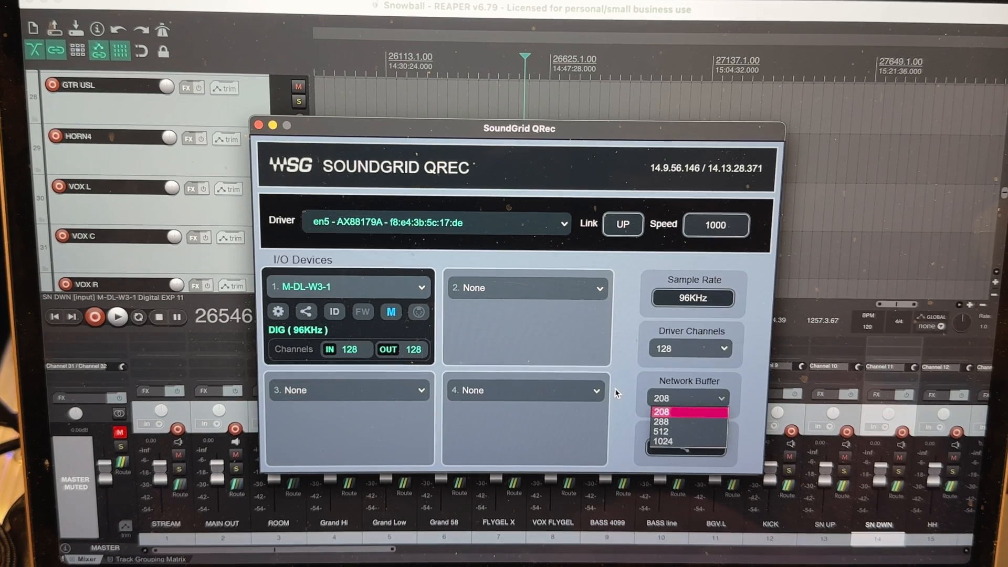
{"action": "mouse_move", "coordinate": [632, 399]}
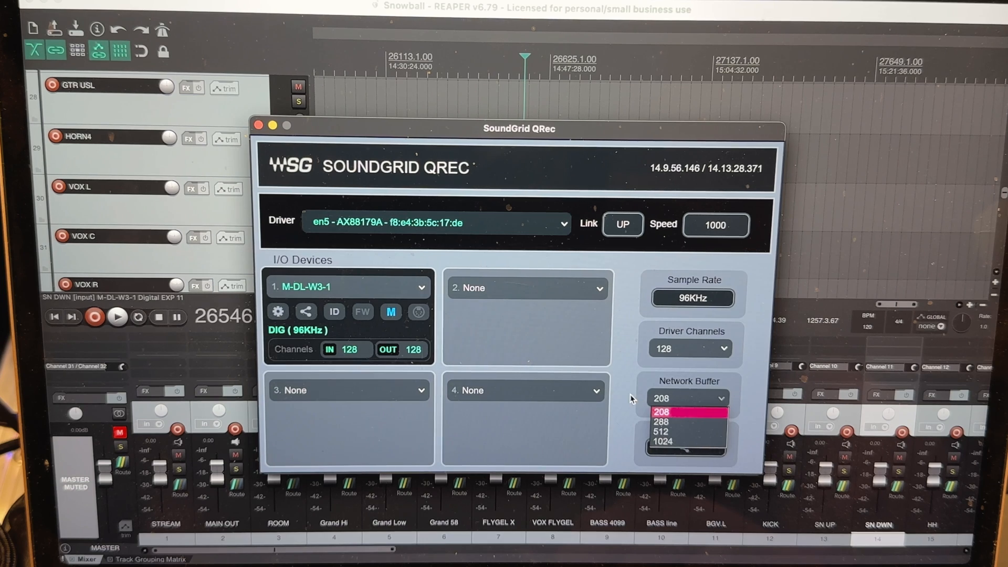
{"action": "left_click", "coordinate": [689, 348]}
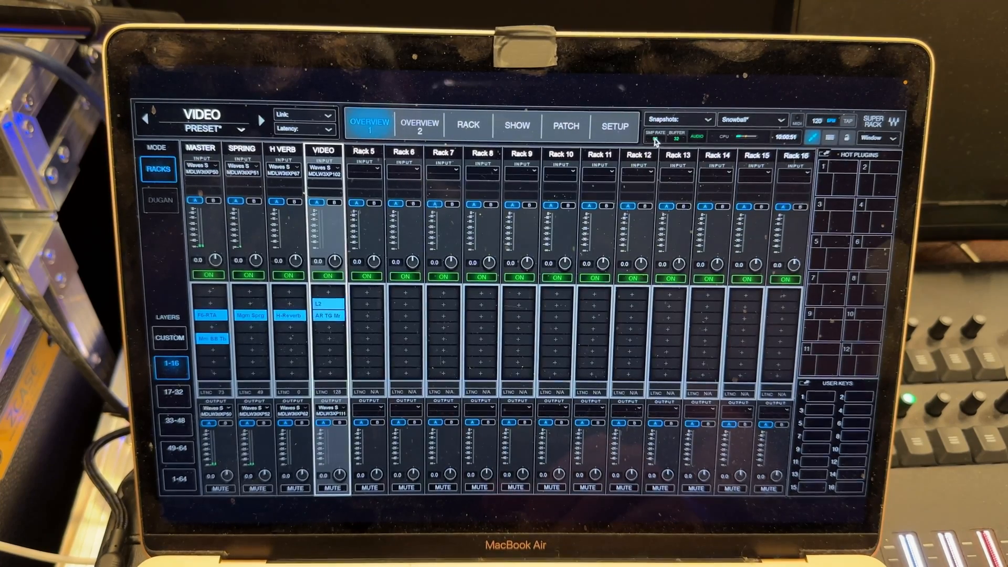
- Confirm Waves SoundGrid audio device at 96000 Hz and list buffer sizes for 32
{"action": "left_click", "coordinate": [614, 126]}
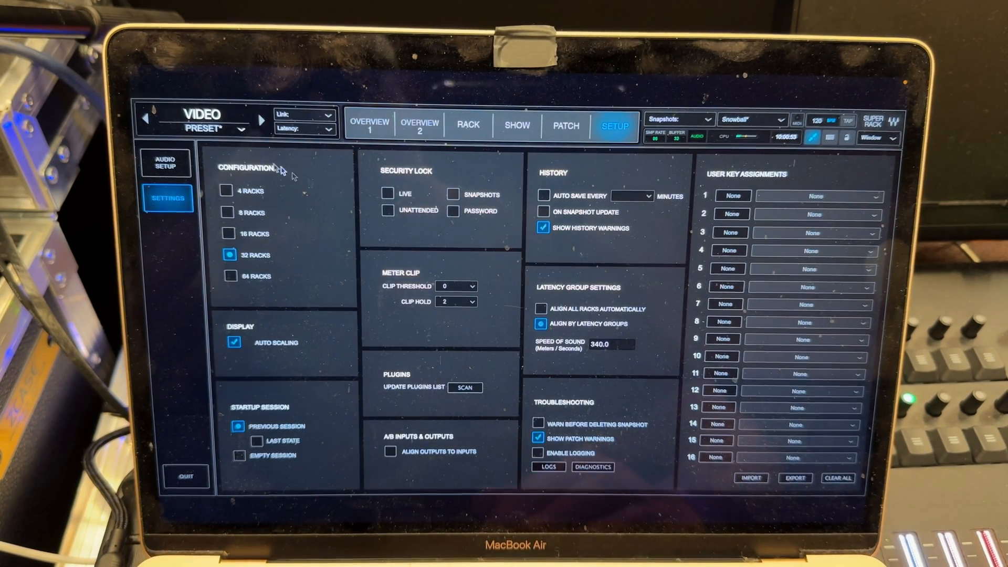
{"action": "left_click", "coordinate": [166, 161]}
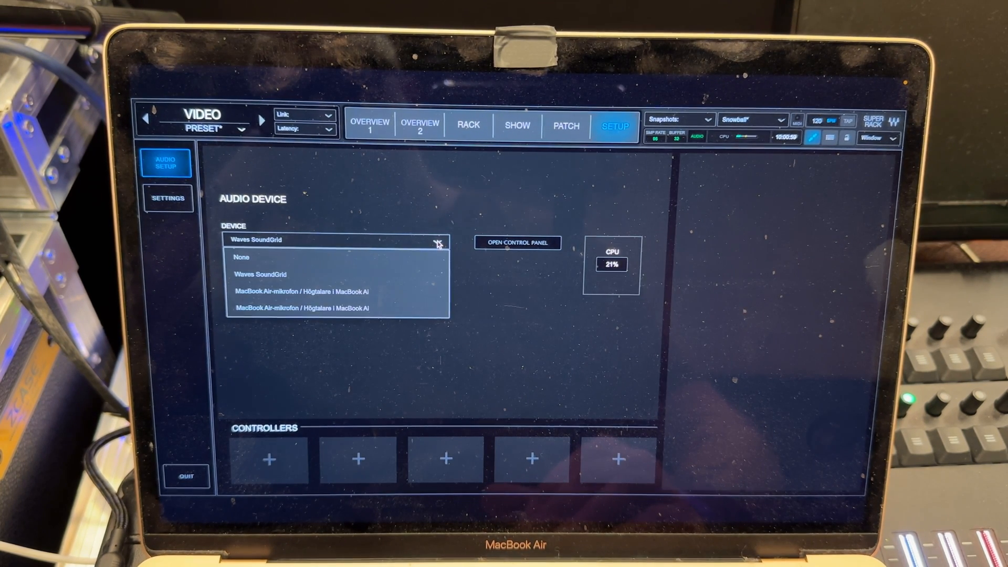
{"action": "mouse_move", "coordinate": [436, 274]}
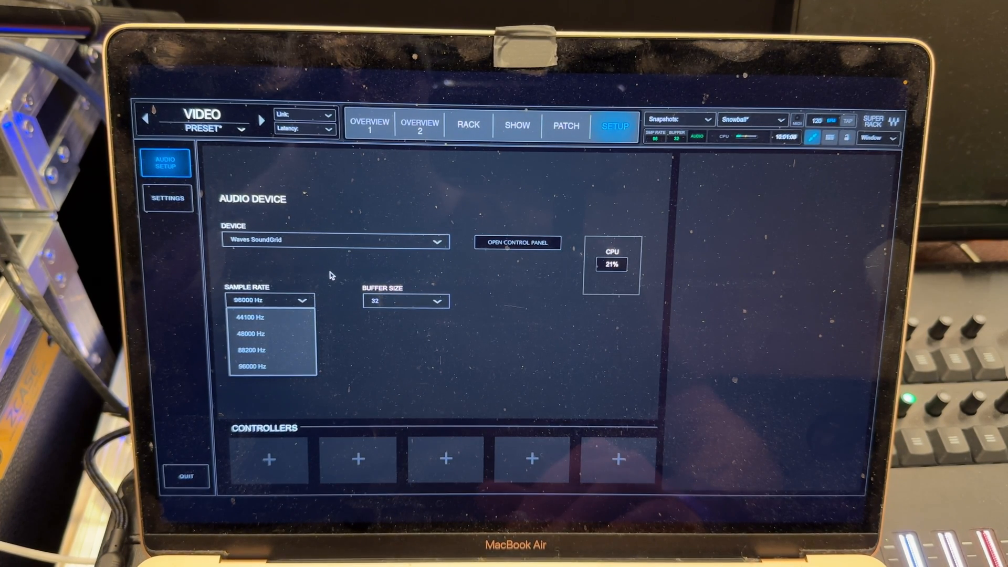
{"action": "left_click", "coordinate": [249, 366]}
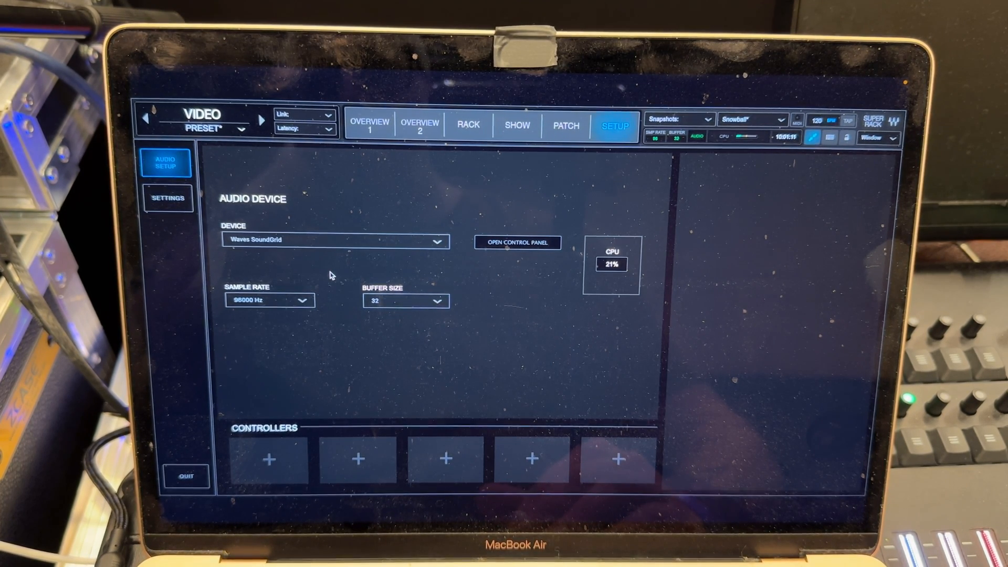
{"action": "left_click", "coordinate": [404, 300]}
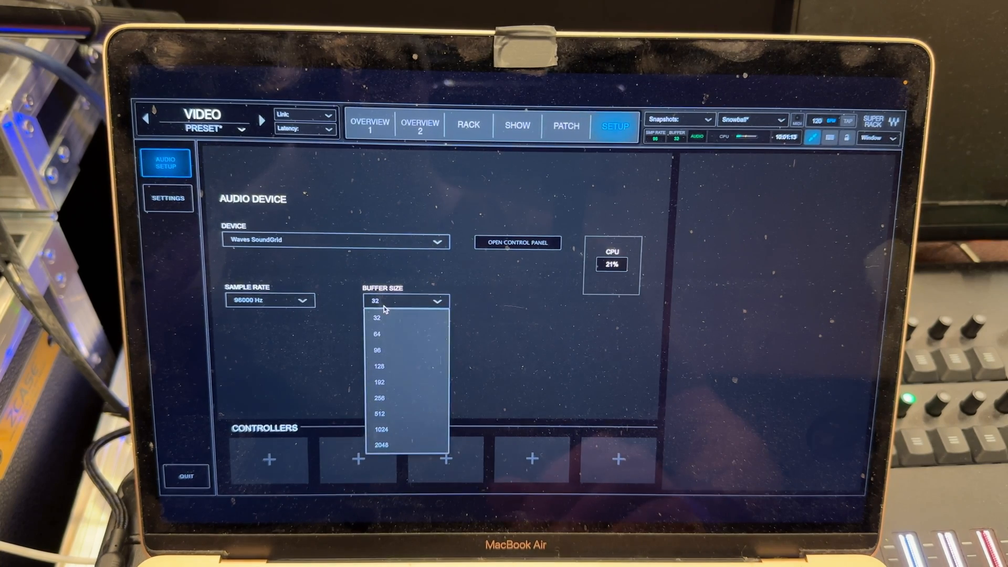
{"action": "mouse_move", "coordinate": [425, 303]}
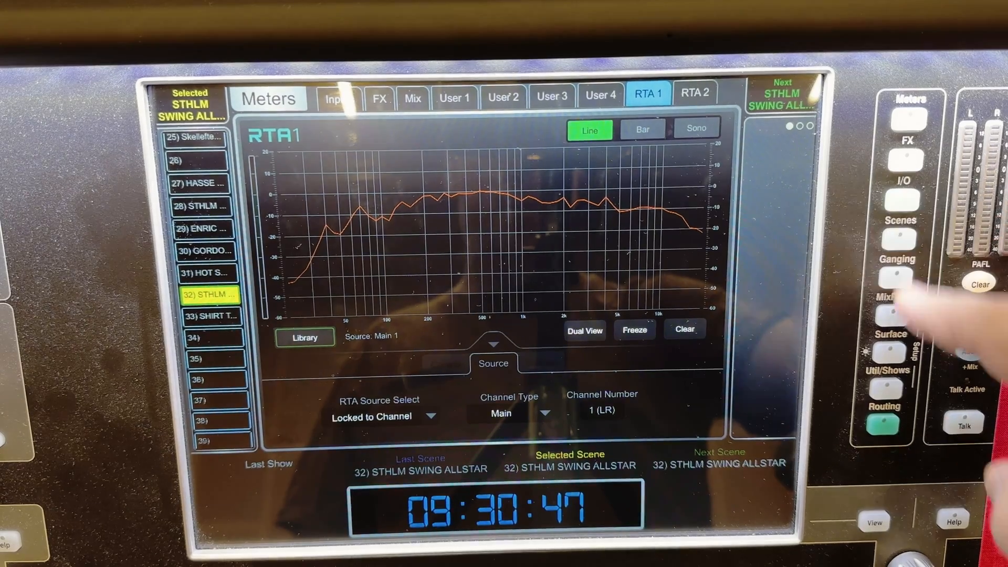
- Scroll the Virtual SoundCheck input grid for Surface I/O Port 4
{"action": "left_click", "coordinate": [906, 193]}
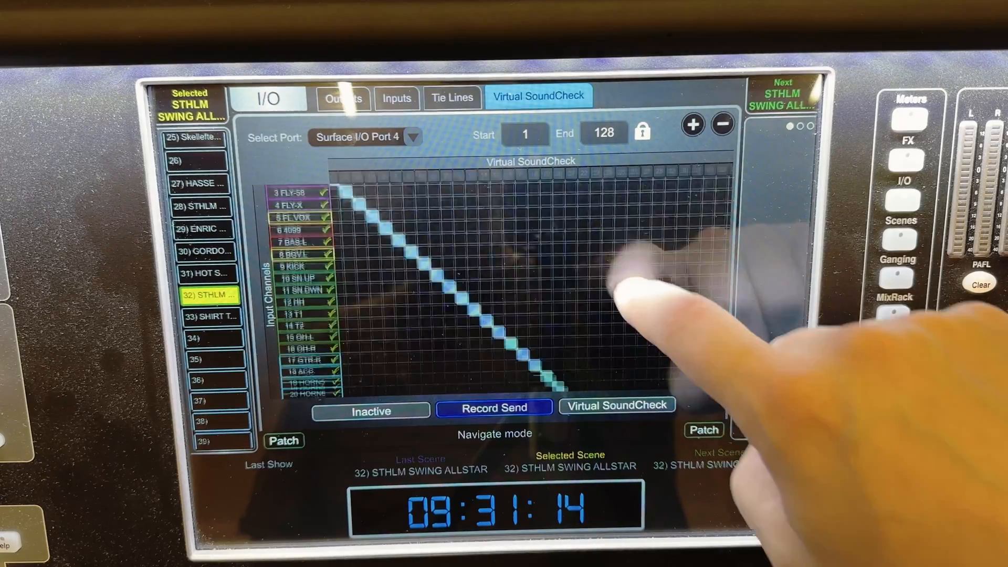
{"action": "scroll", "scroll_direction": "down", "scroll_amount": 3}
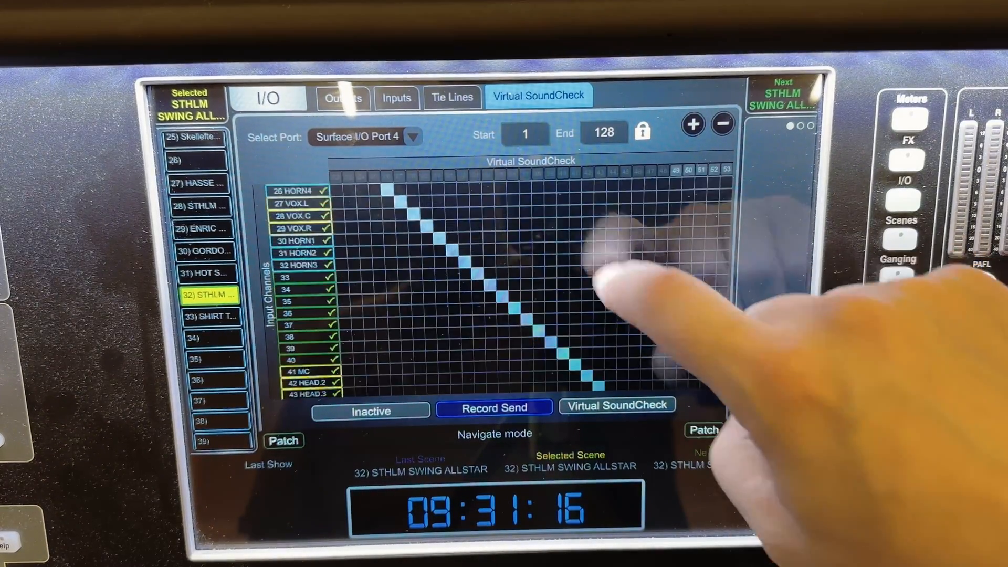
{"action": "scroll", "scroll_direction": "down", "scroll_amount": 3}
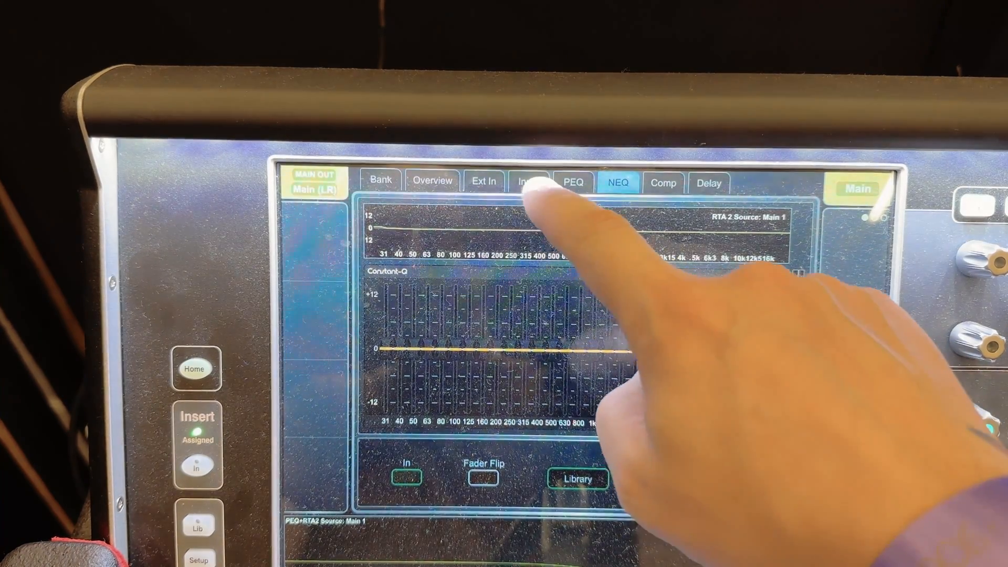
- Keep Main LR Ins A send and return on Surface I/O Port 4 sockets 49/50, cancelling stray edits
{"action": "left_click", "coordinate": [529, 183]}
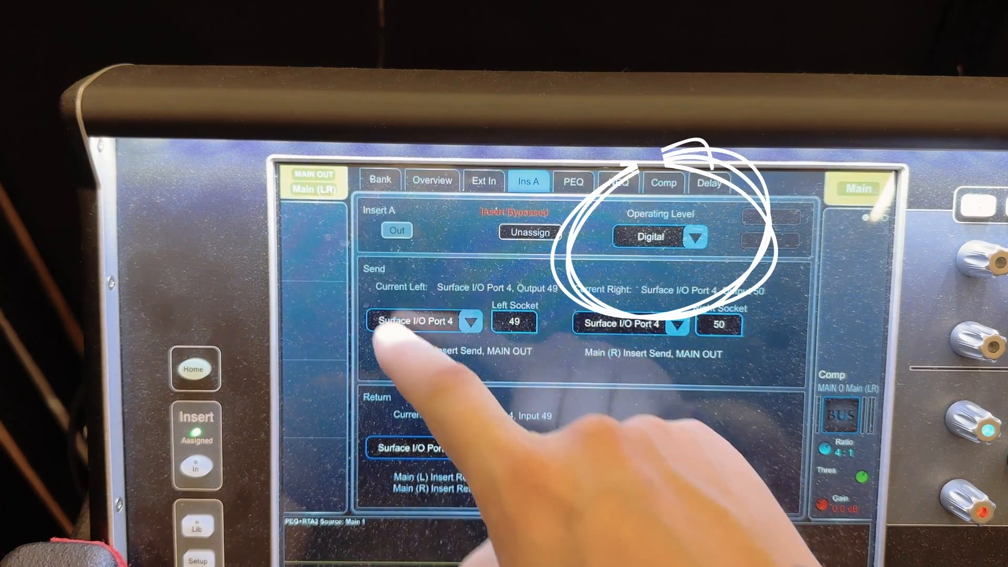
{"action": "left_click", "coordinate": [397, 230]}
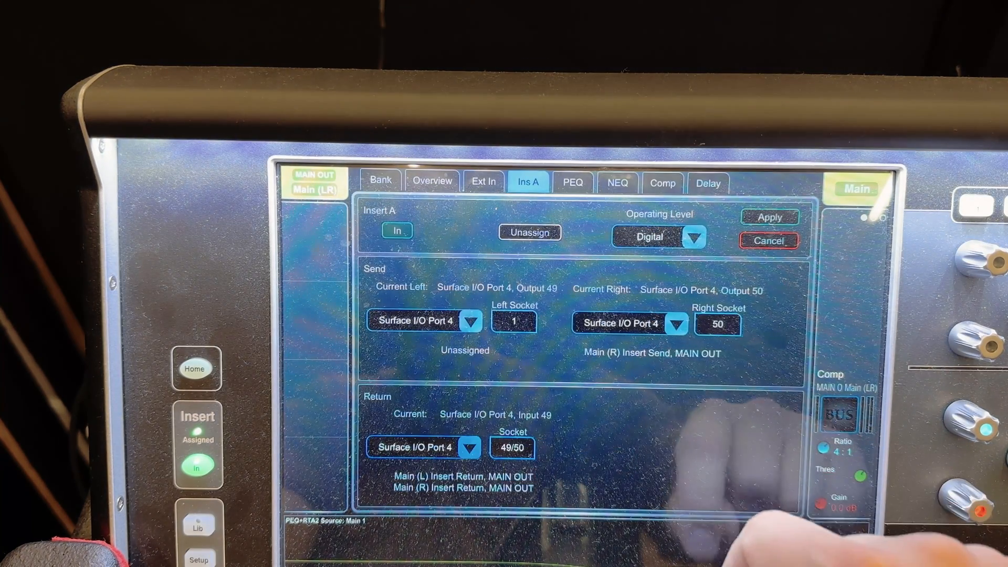
{"action": "left_click", "coordinate": [769, 217]}
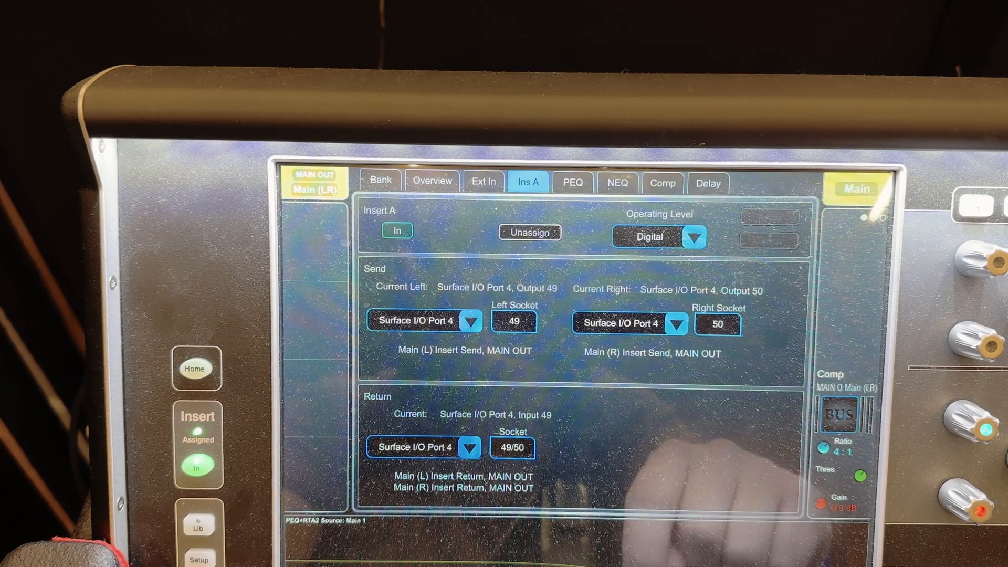
{"action": "left_click", "coordinate": [513, 321]}
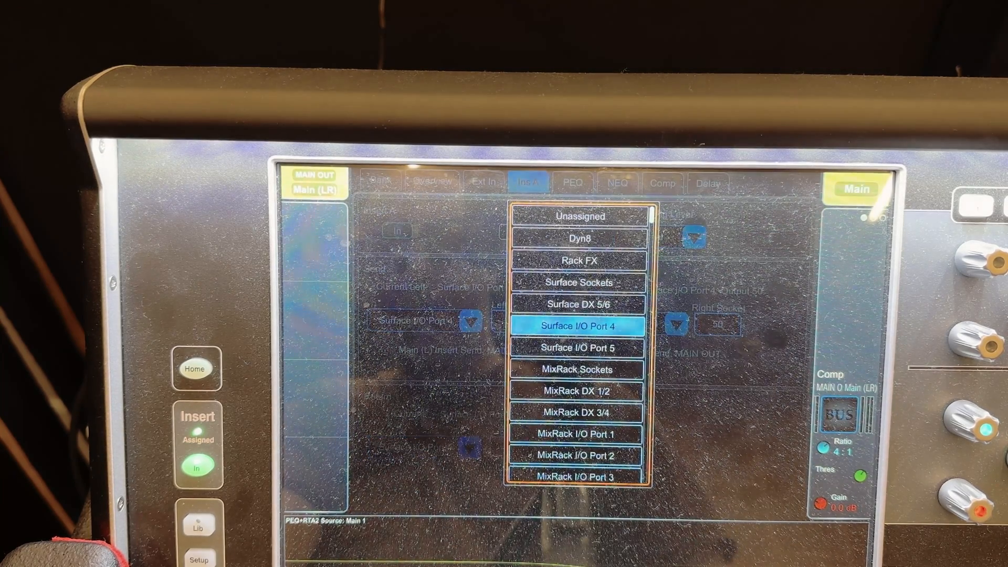
{"action": "mouse_move", "coordinate": [771, 482]}
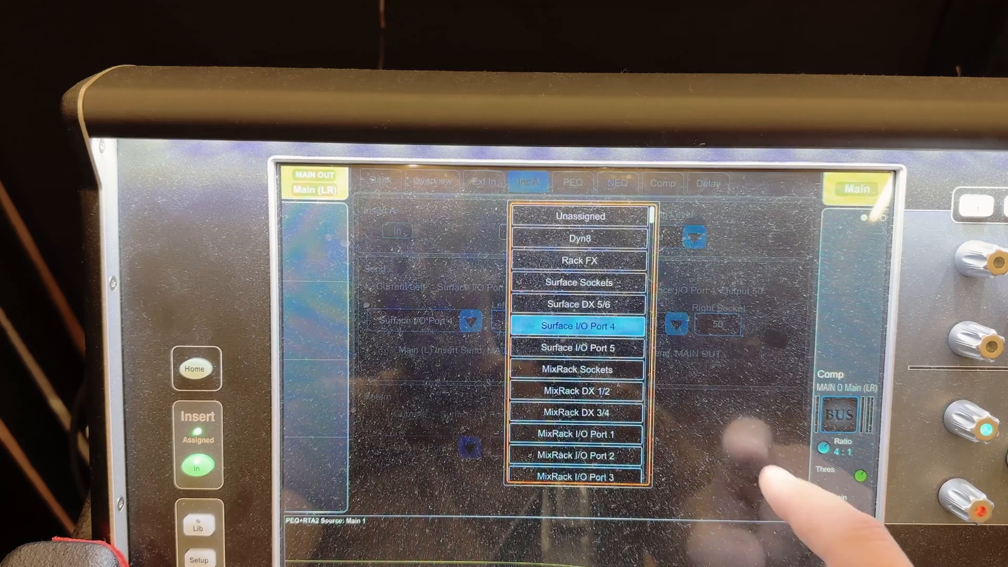
{"action": "left_click", "coordinate": [579, 326]}
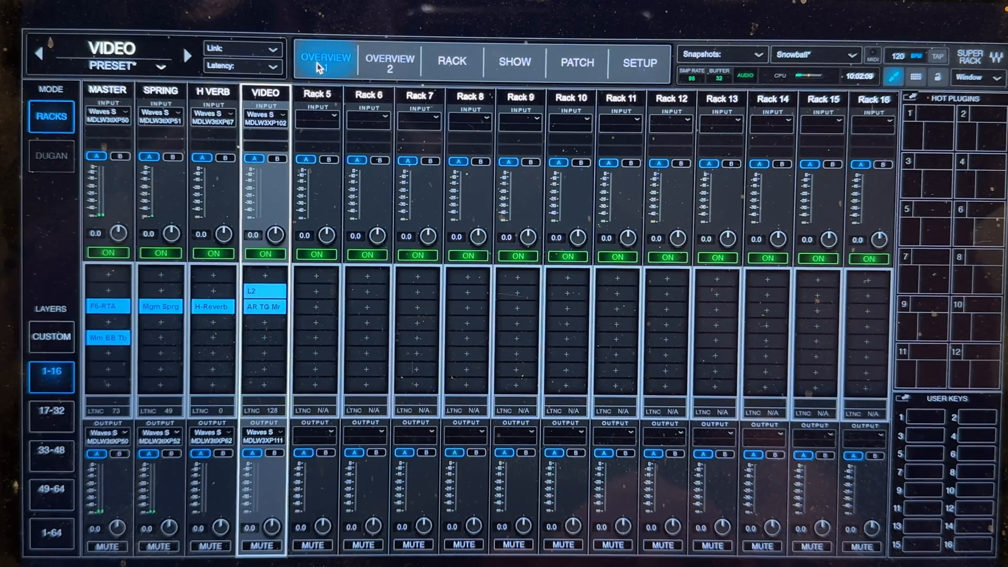
{"action": "mouse_move", "coordinate": [202, 103]}
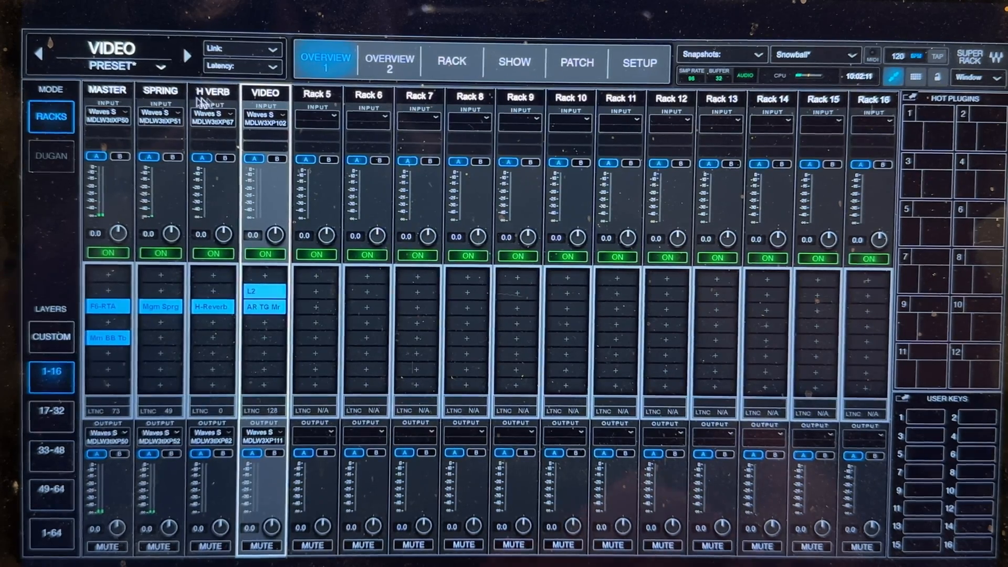
- Set MASTER rack input to stereo SoundGrid 49-50 and review its output routing
{"action": "left_click", "coordinate": [106, 114]}
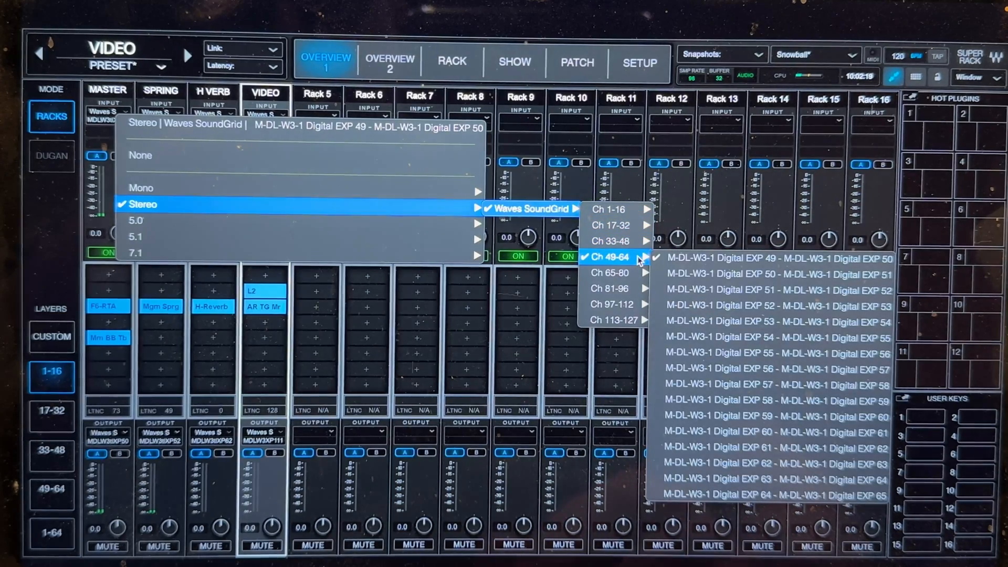
{"action": "mouse_move", "coordinate": [665, 258]}
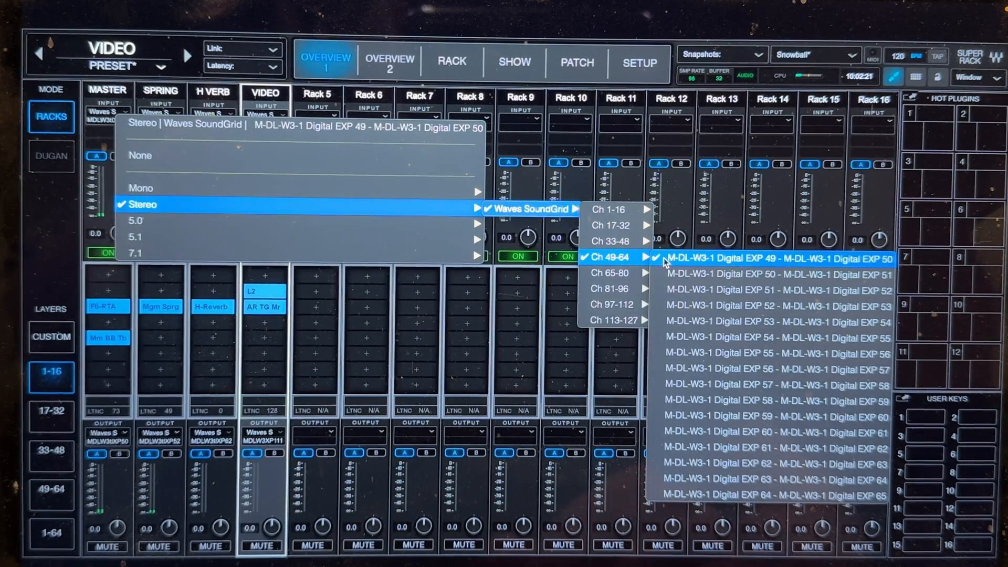
{"action": "left_click", "coordinate": [610, 257]}
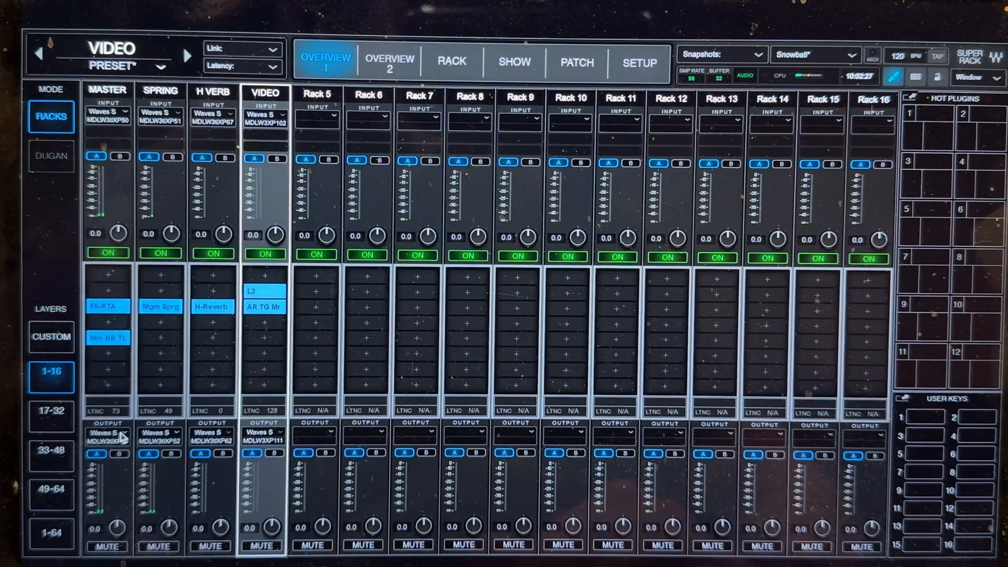
{"action": "left_click", "coordinate": [107, 432]}
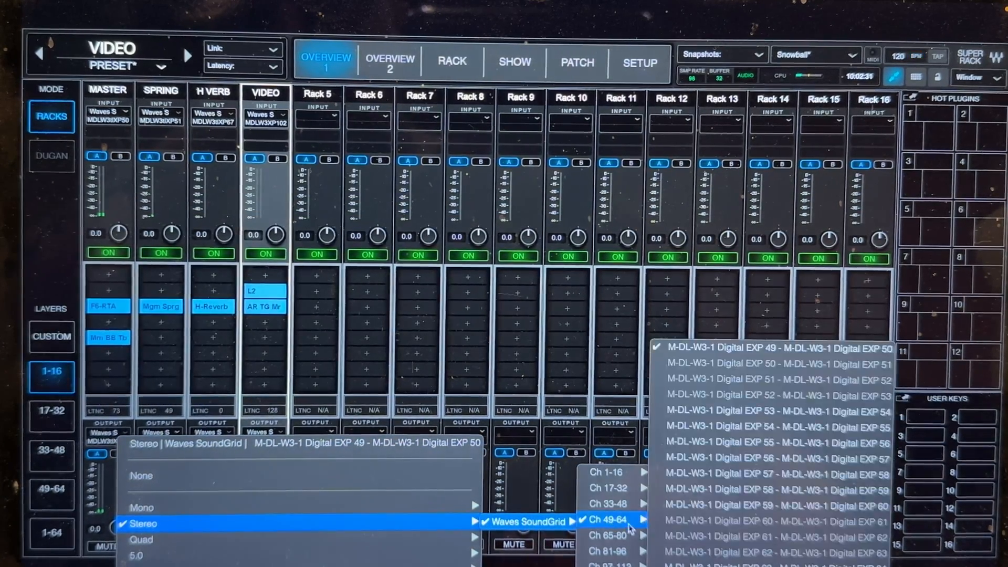
{"action": "mouse_move", "coordinate": [672, 379]}
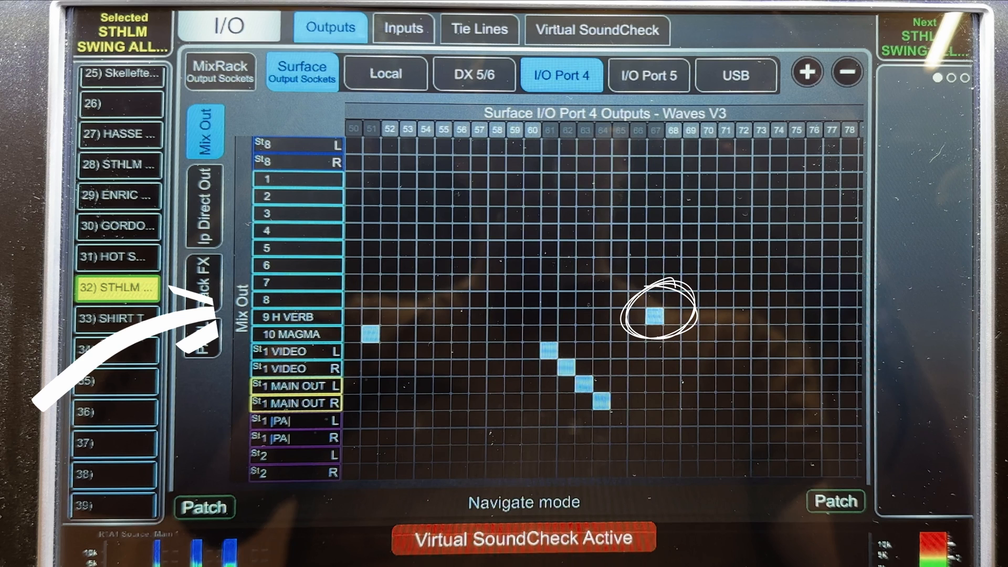
- Patch mix 9 H VERB to Surface I/O Port 4 socket 67
{"action": "left_click", "coordinate": [653, 315]}
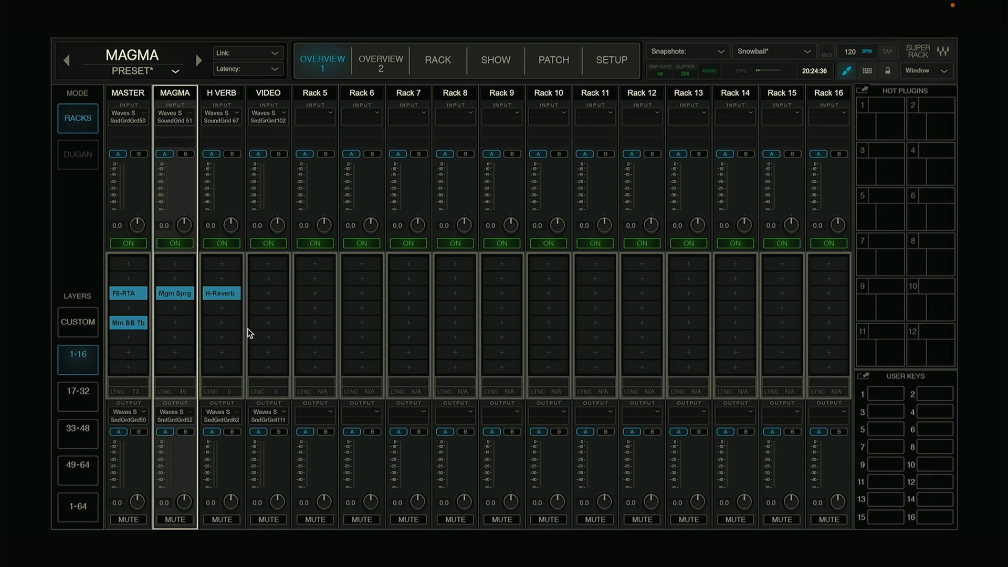
{"action": "mouse_move", "coordinate": [183, 119]}
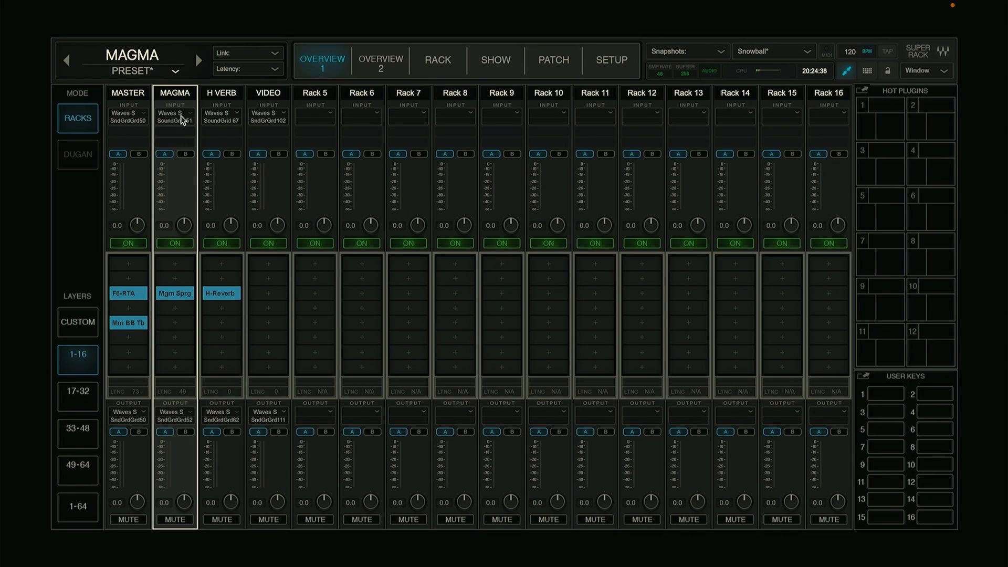
- Set the MAGMA rack input to mono SoundGrid 51
{"action": "left_click", "coordinate": [174, 114]}
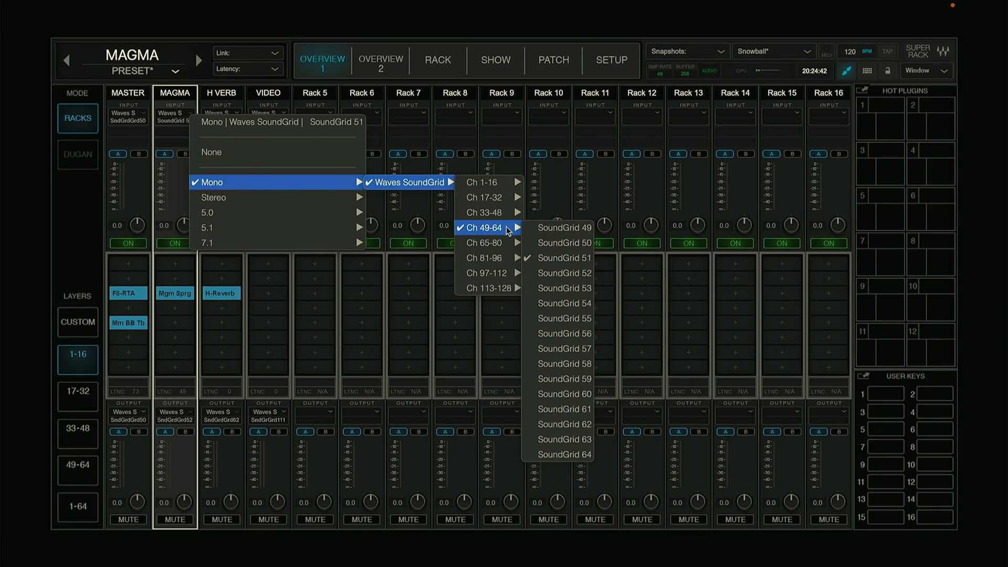
{"action": "mouse_move", "coordinate": [570, 257]}
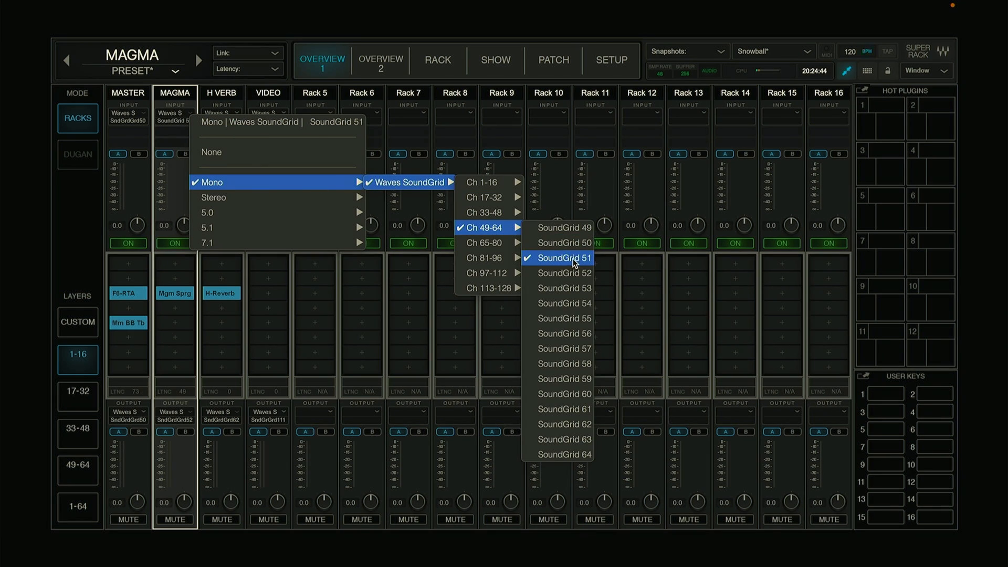
{"action": "left_click", "coordinate": [572, 257]}
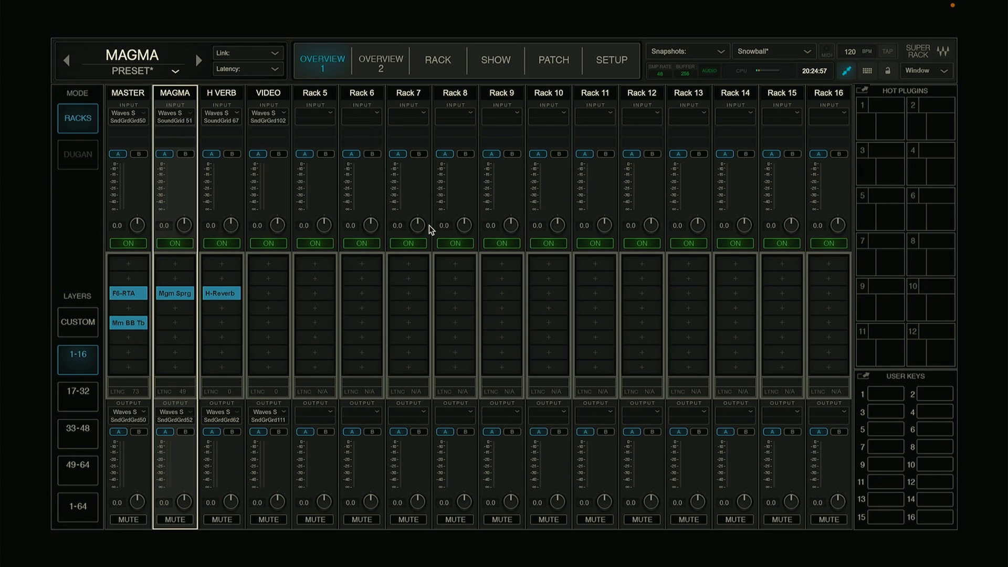